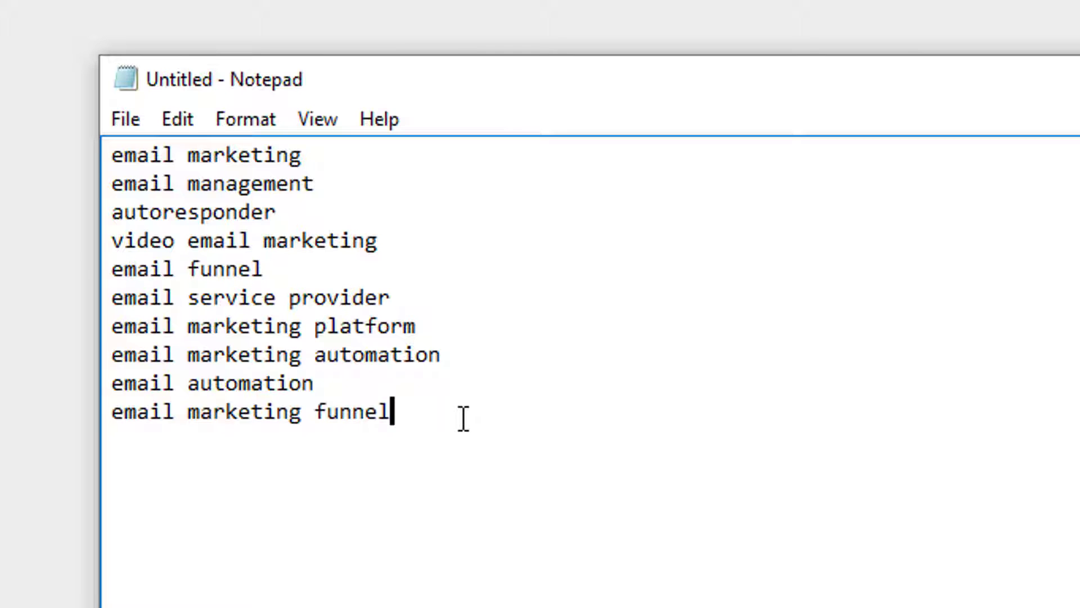
Step: Select and copy the ten email-marketing keywords in Notepad for pasting into StoryBase
key(ctrl+a)
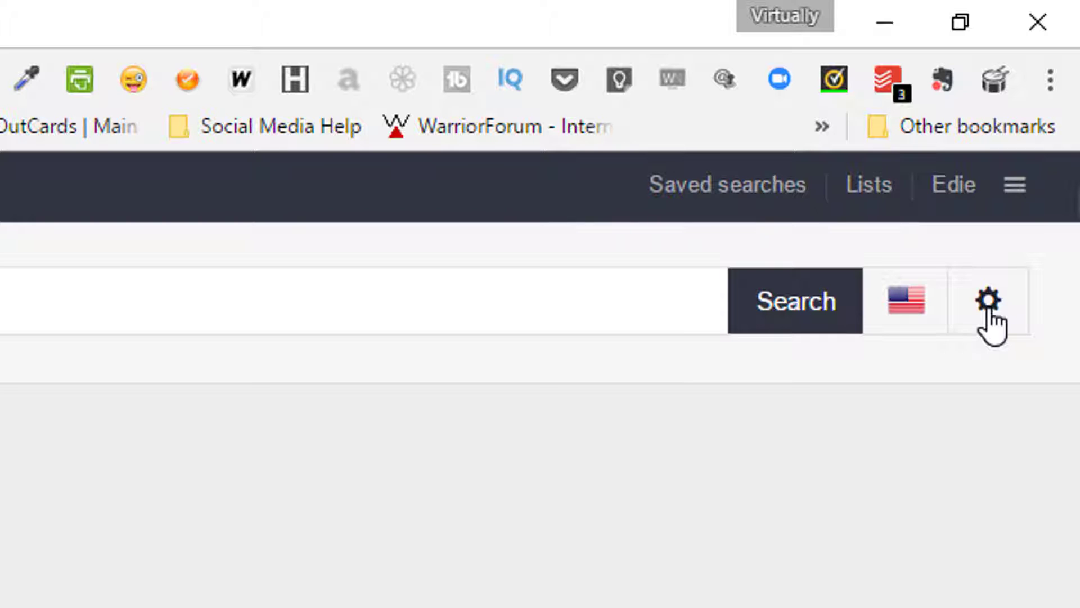
Step: Choose Combined search from the gear options, paste the email marketing keywords and run the search
click(988, 301)
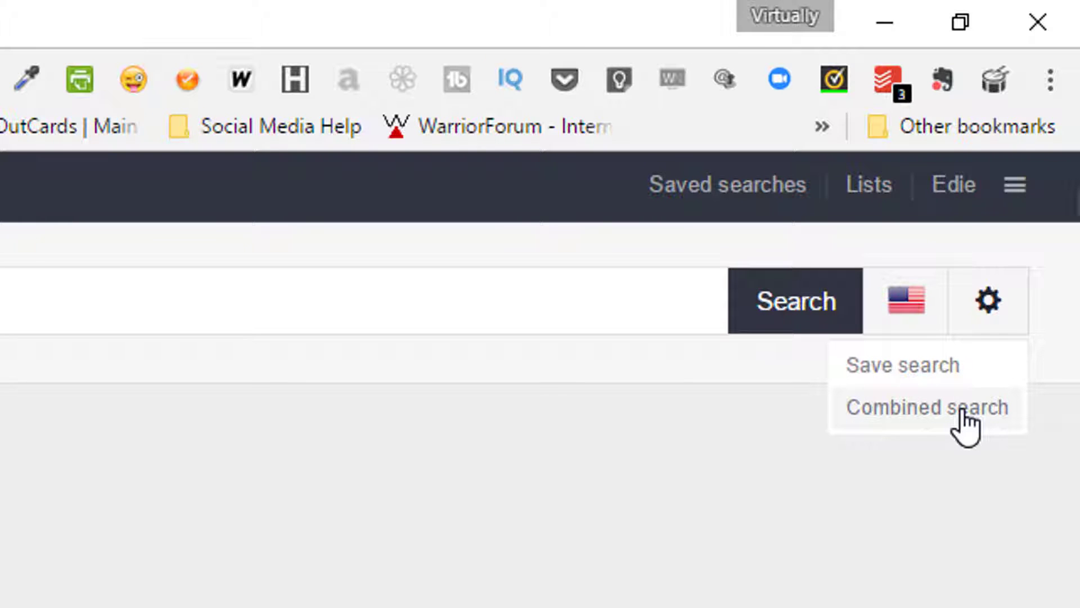
click(926, 406)
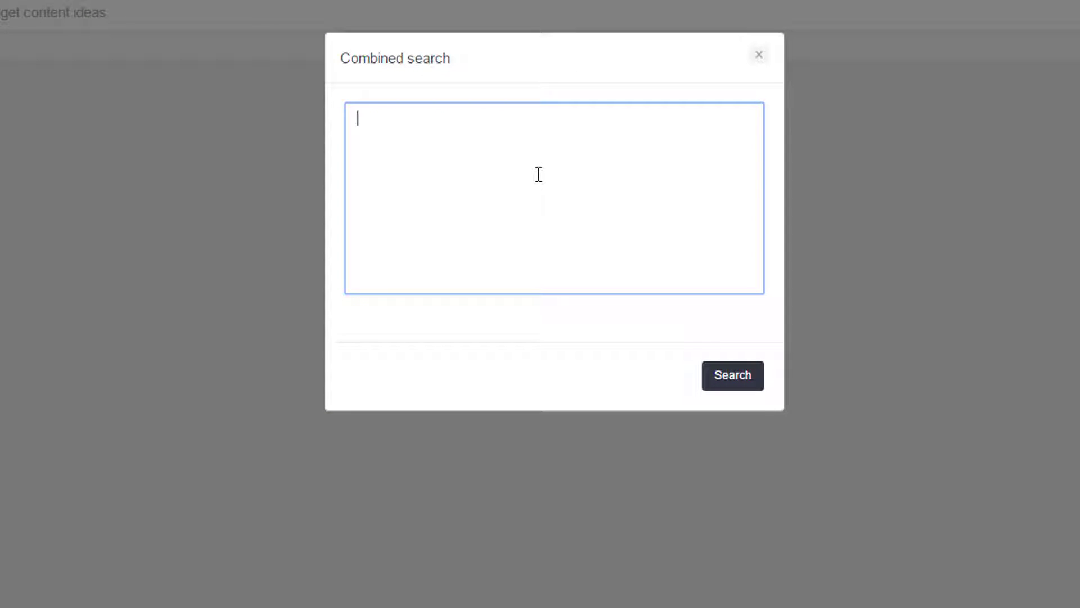
text(email marketing)
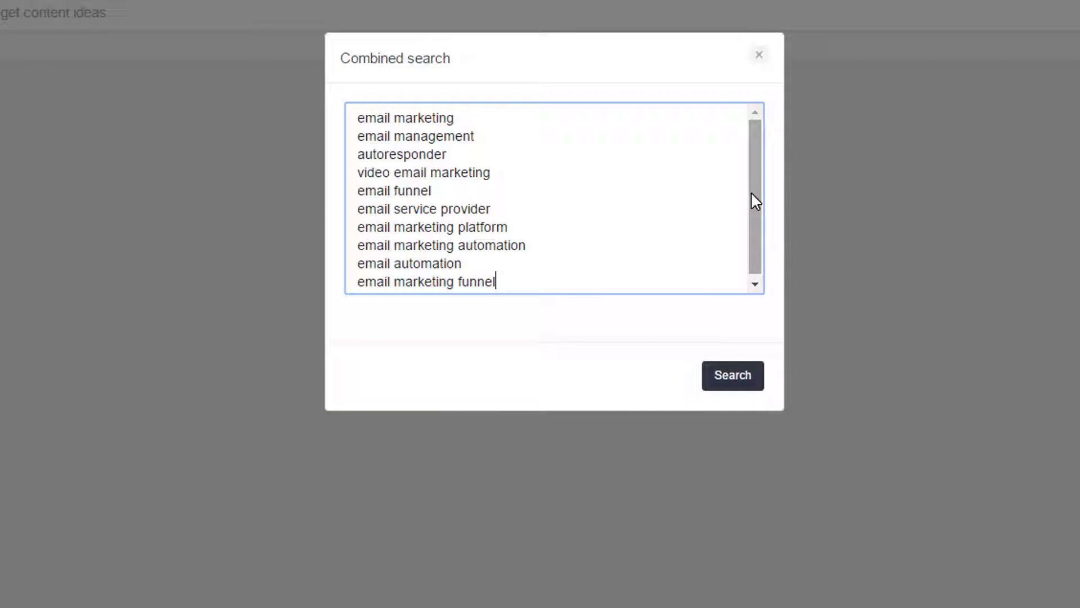
click(733, 374)
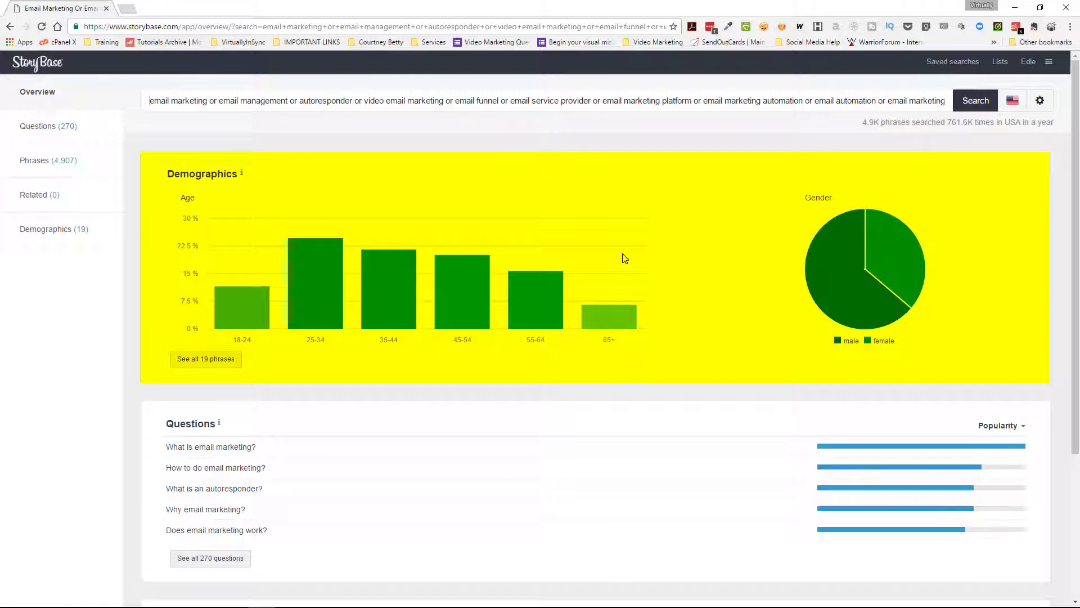
Step: Scroll the results overview to the Questions and Phrases summaries showing 270 questions and 4,907 phrases
scroll(down, 3)
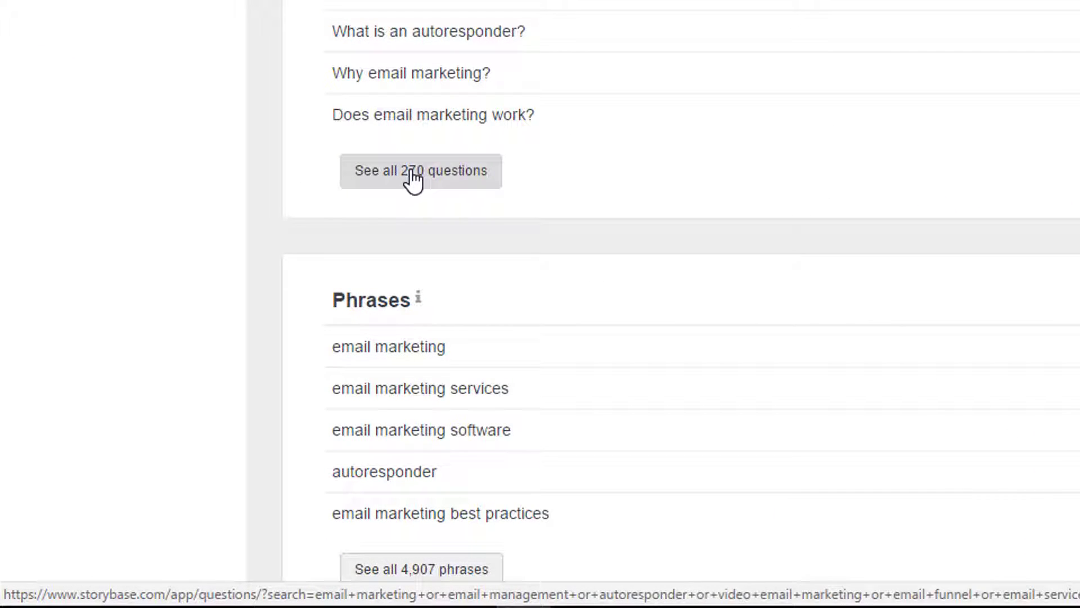
Step: View all 270 questions and read down to related phrases like email management and free autoresponder
click(420, 171)
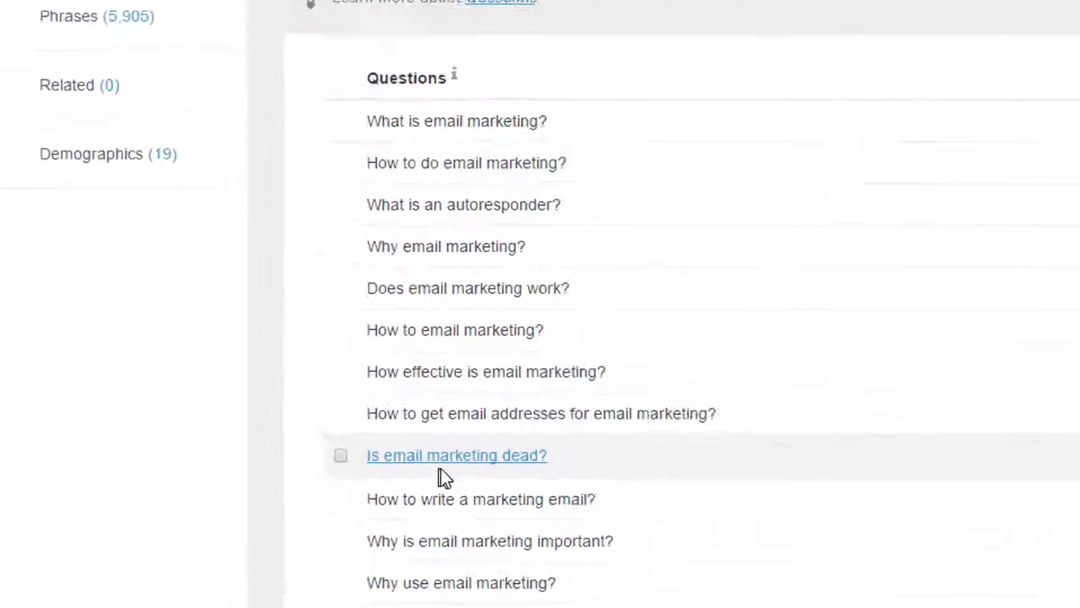
scroll(down, 3)
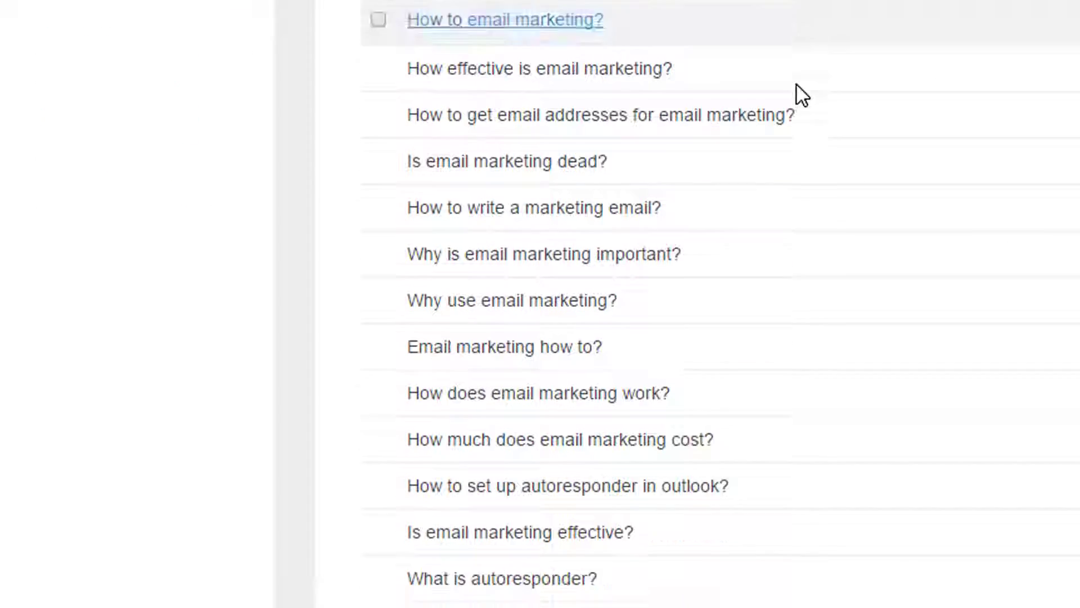
scroll(down, 3)
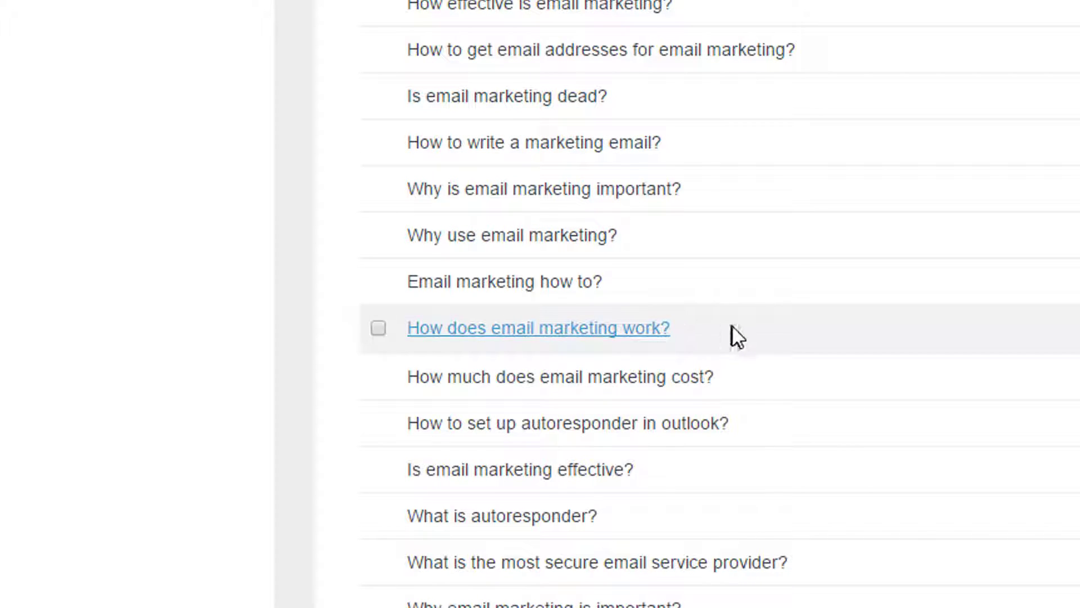
scroll(down, 3)
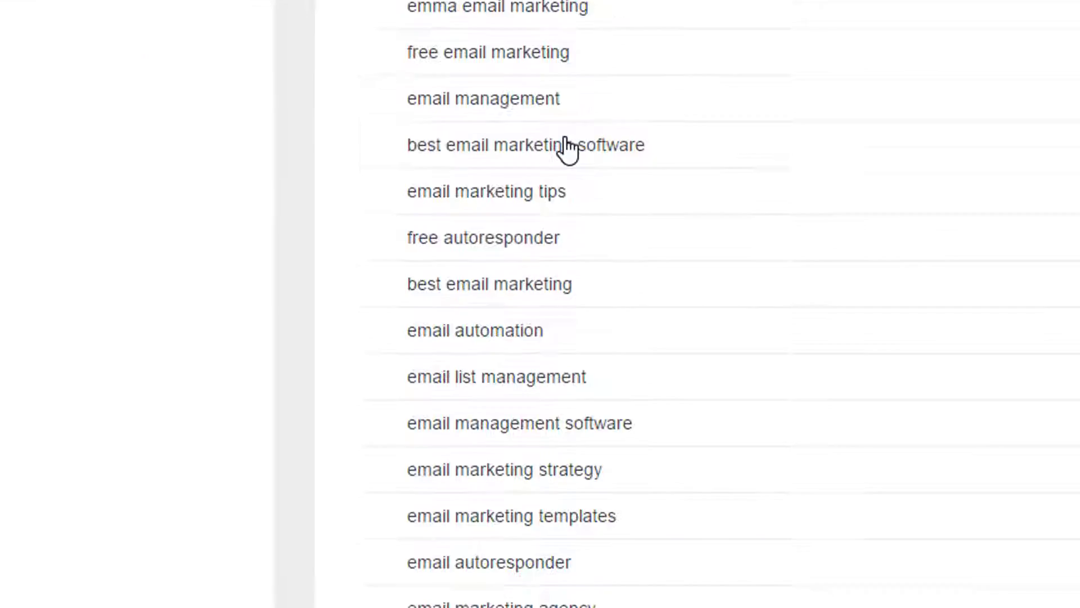
Step: Scroll the phrases list to reveal email marketing agency, campaign, companies and lists
scroll(down, 3)
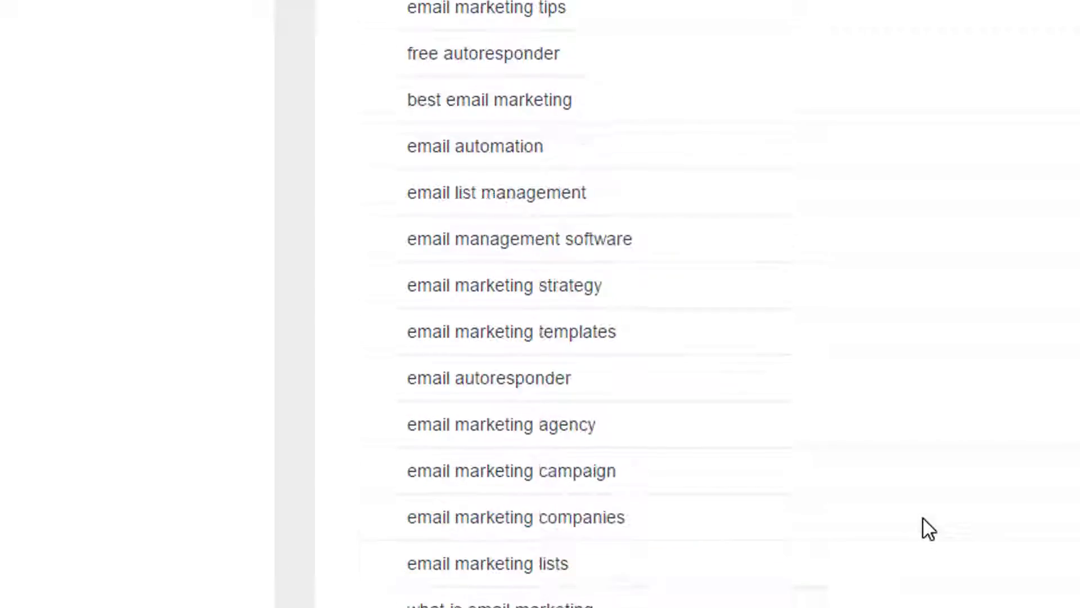